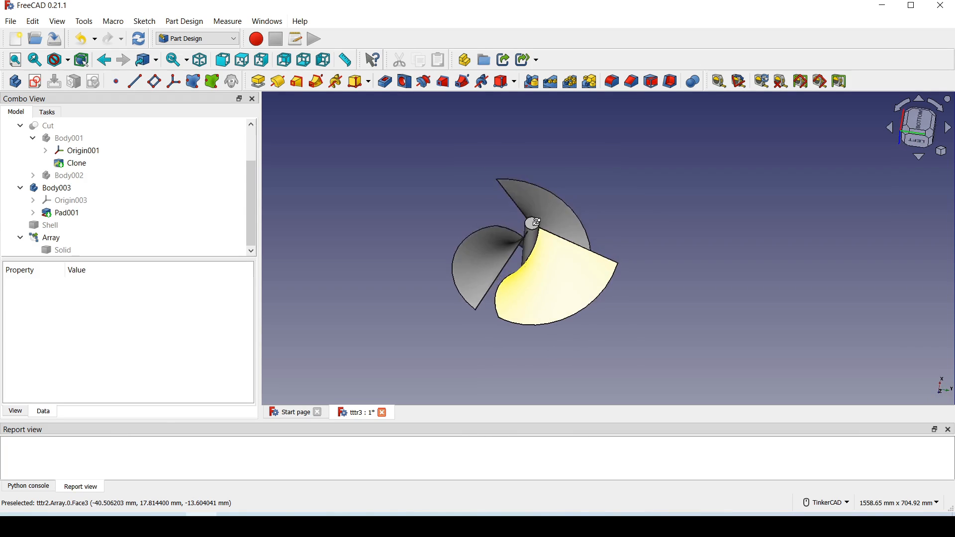
Hide the three-blade Array and the hub cylinder Pad001, leaving only the Solid blade visible
left_click(51, 237)
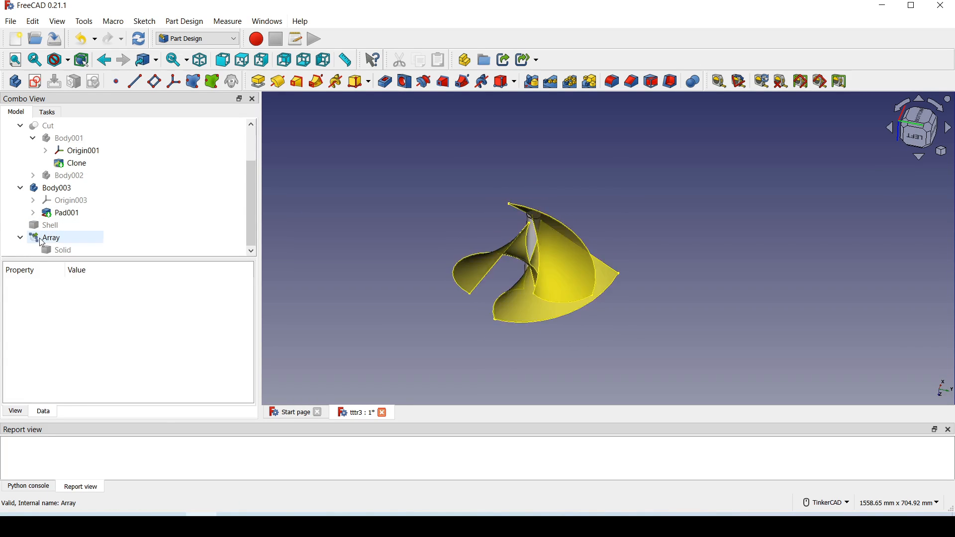
left_click(50, 238)
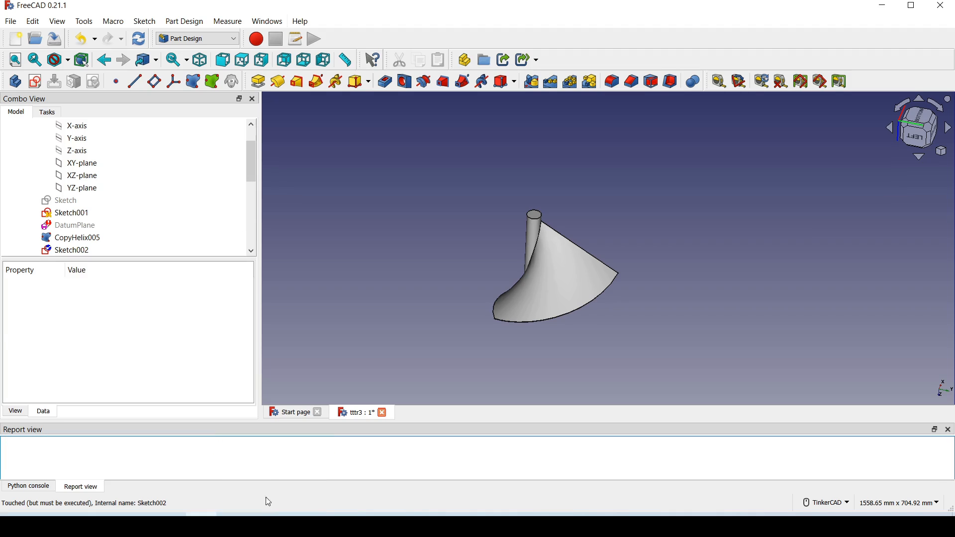
left_click(78, 224)
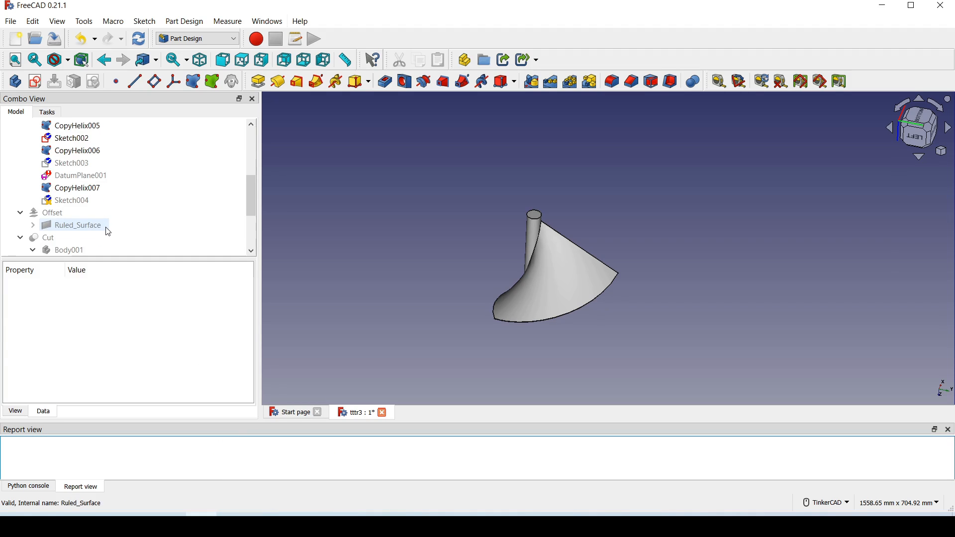
left_click(49, 249)
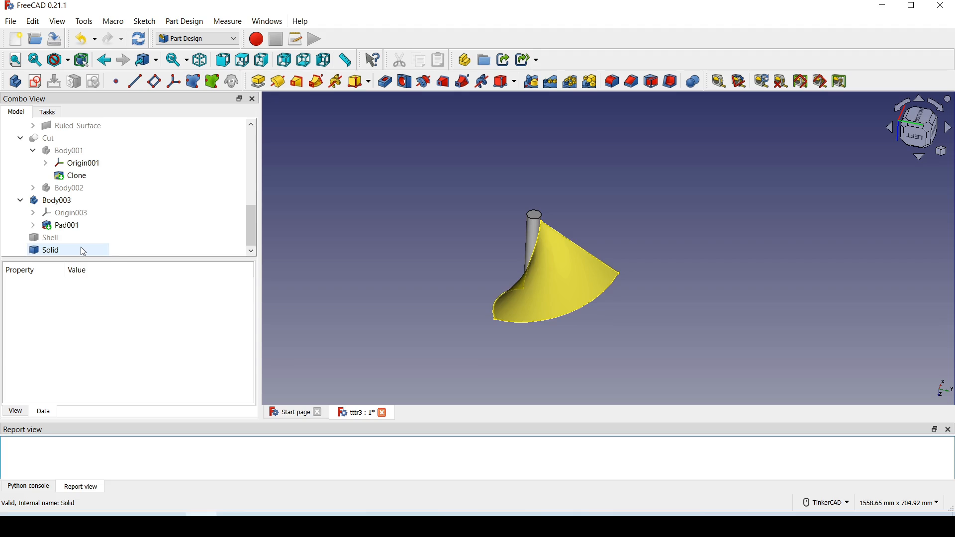
left_click(50, 250)
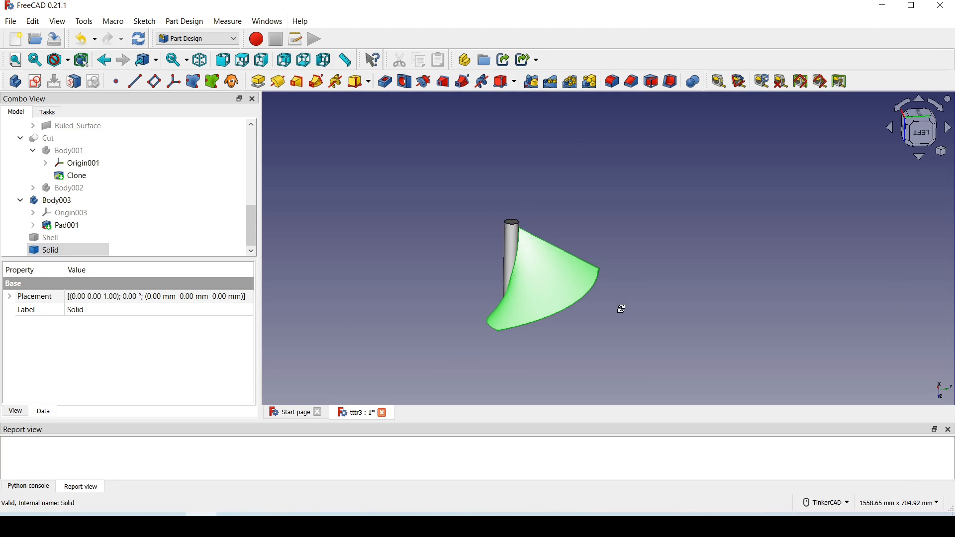
left_click(65, 225)
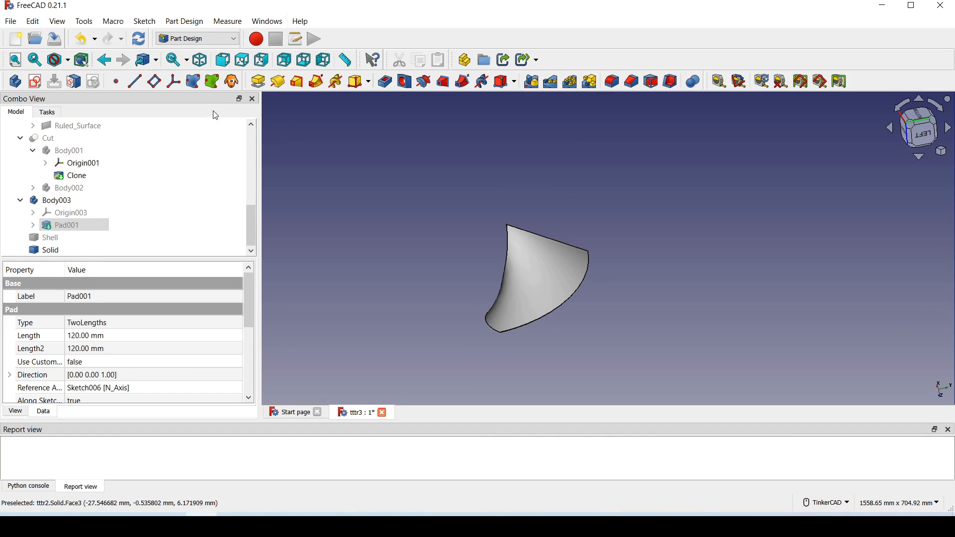
In the Draft workbench, downgrade the Solid blade twice into six separate faces
left_click(195, 38)
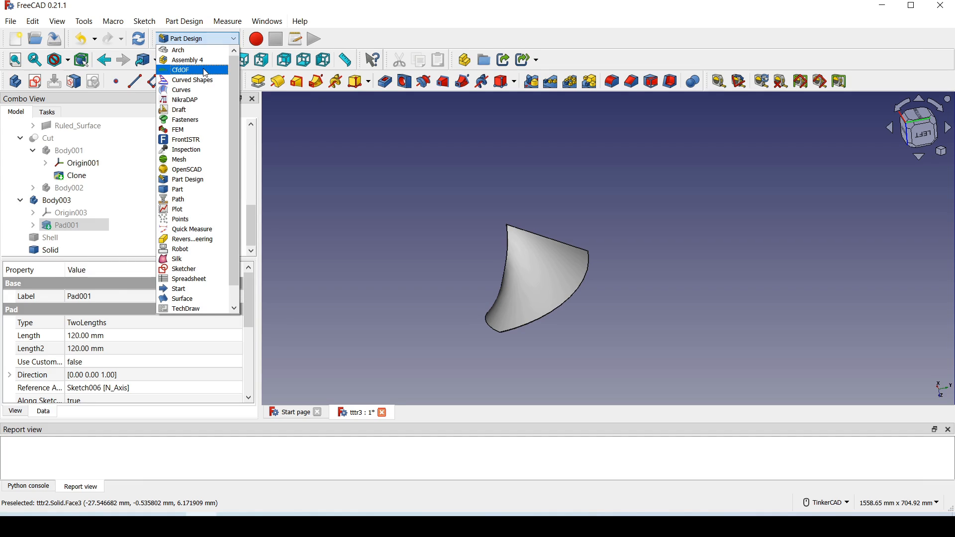
mouse_move(192, 99)
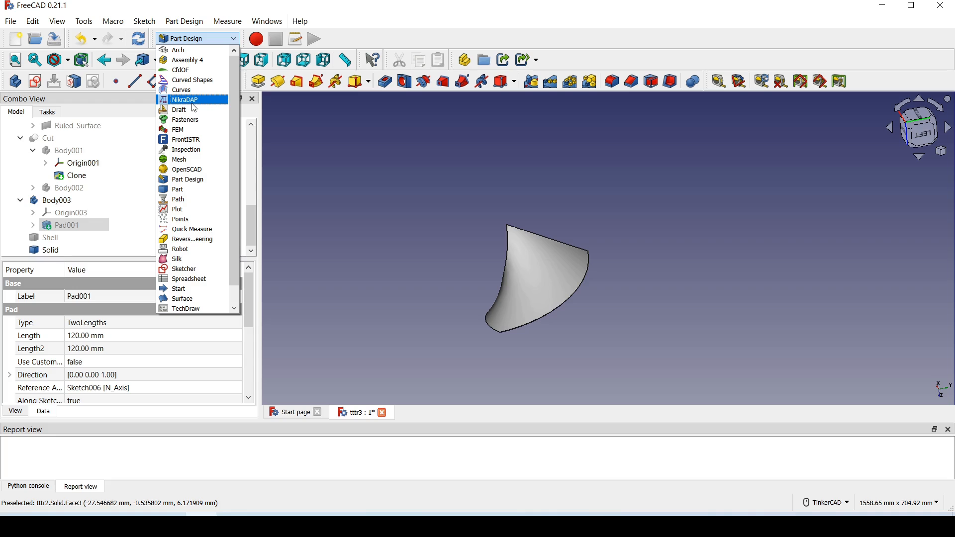
left_click(179, 110)
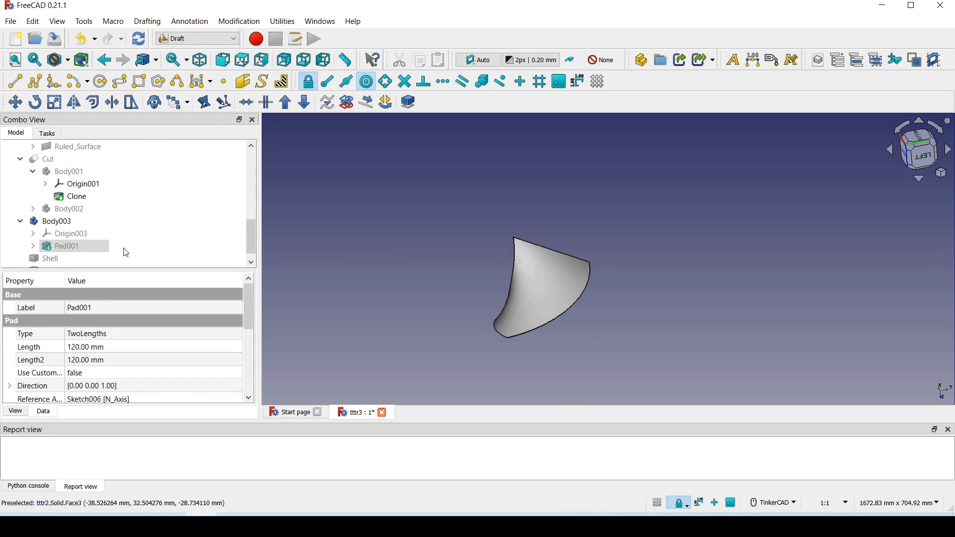
left_click(51, 259)
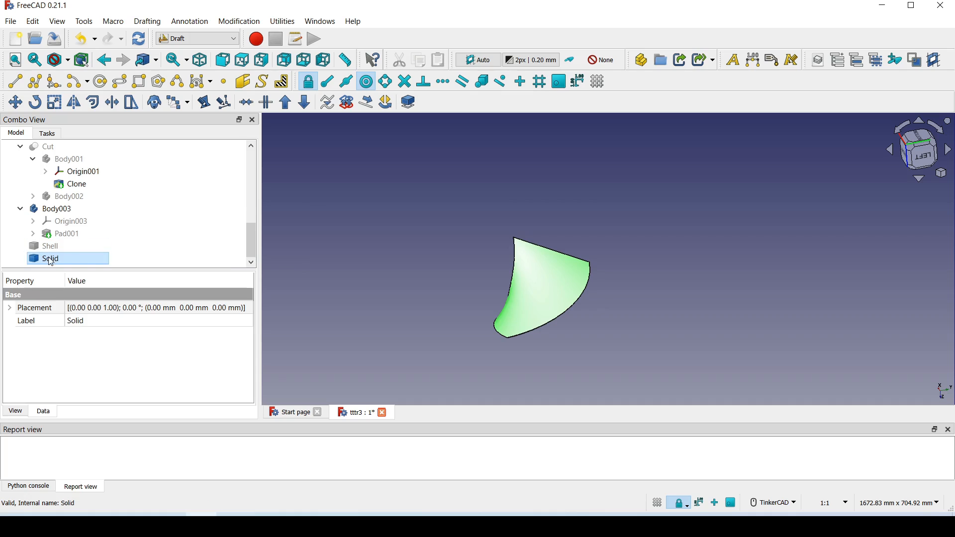
mouse_move(303, 101)
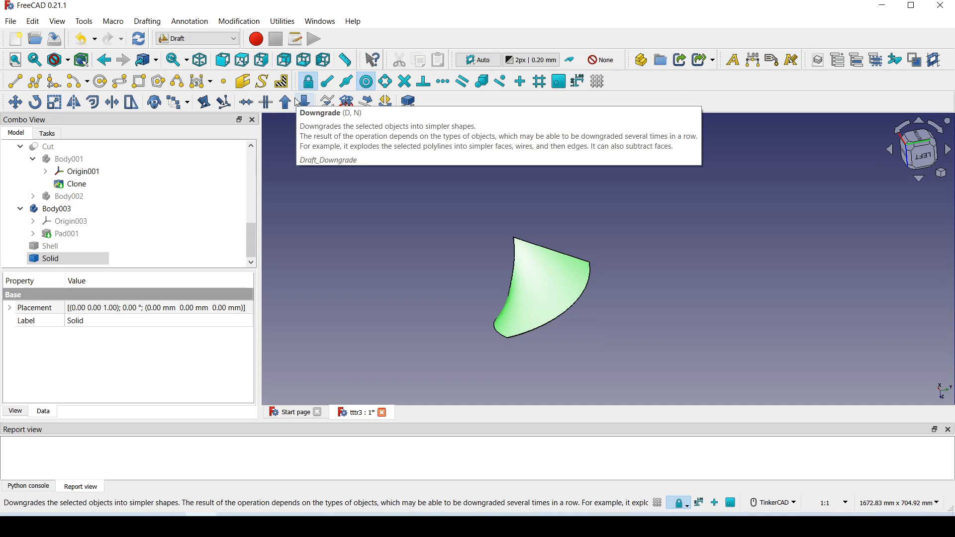
left_click(304, 101)
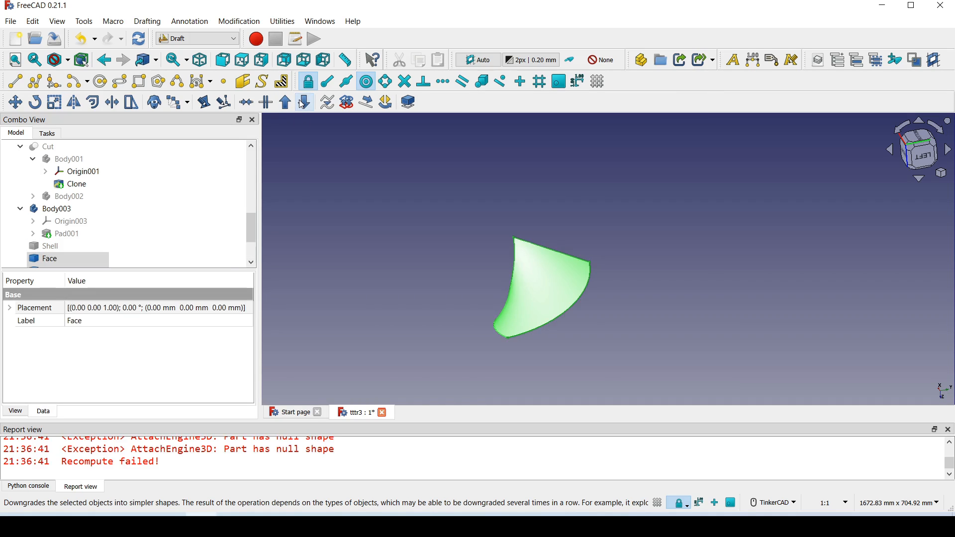
left_click(56, 208)
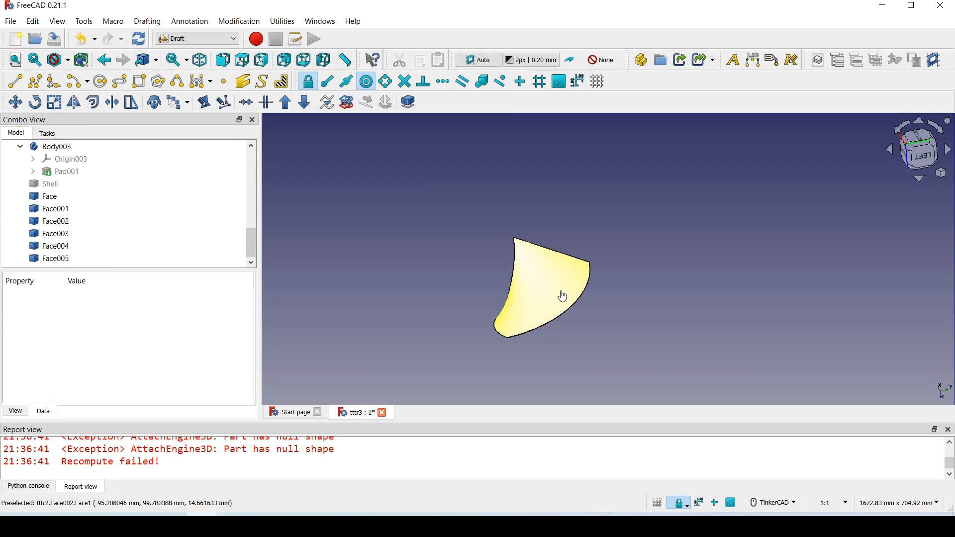
Hide every face except the curved blade face Face002 and keep it selected
left_click(55, 221)
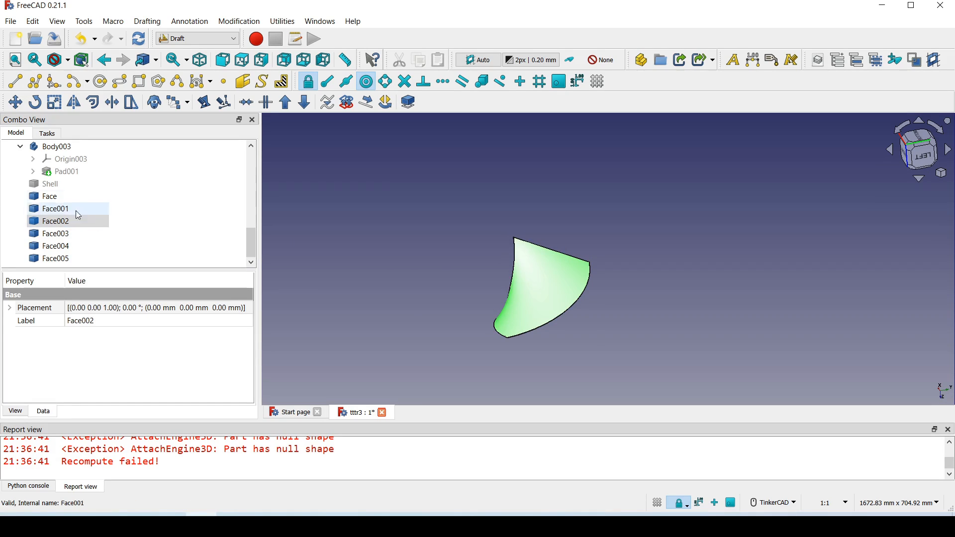
left_click(56, 208)
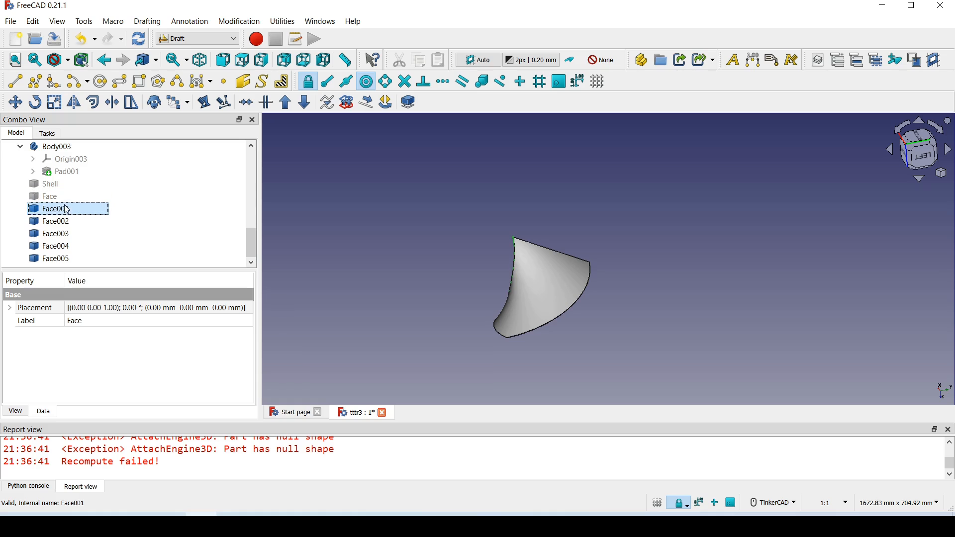
left_click(55, 245)
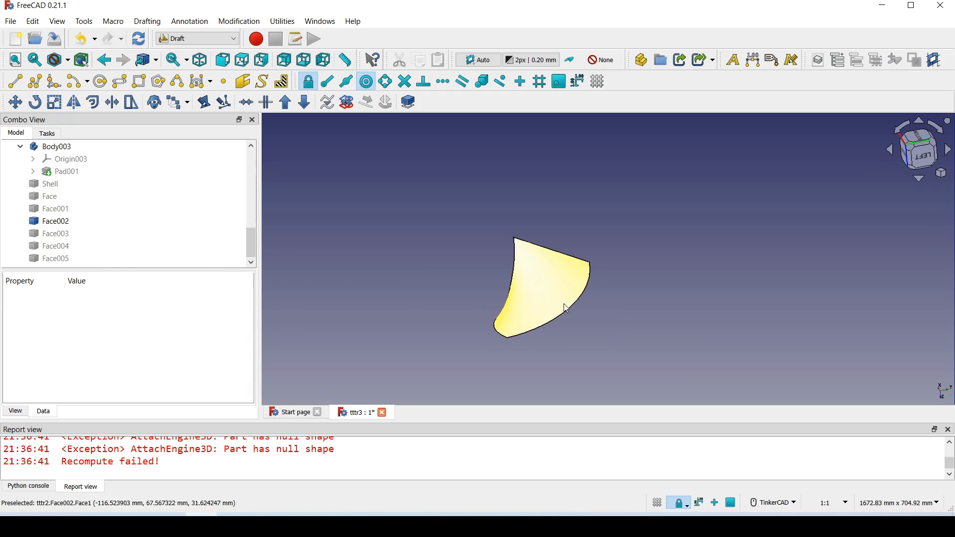
left_click(56, 221)
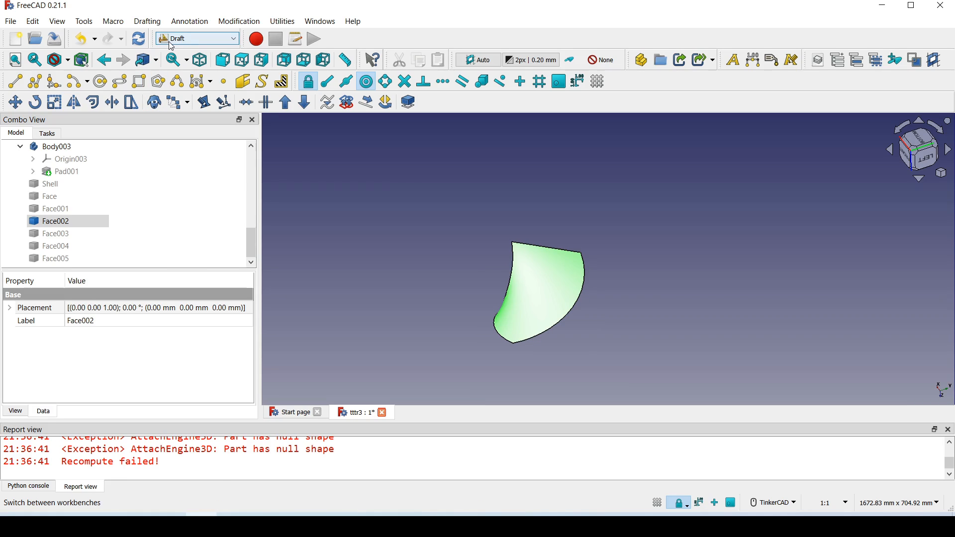
In the Mesh workbench, create Face002 (Meshed) from Face002 with Standard settings
left_click(197, 39)
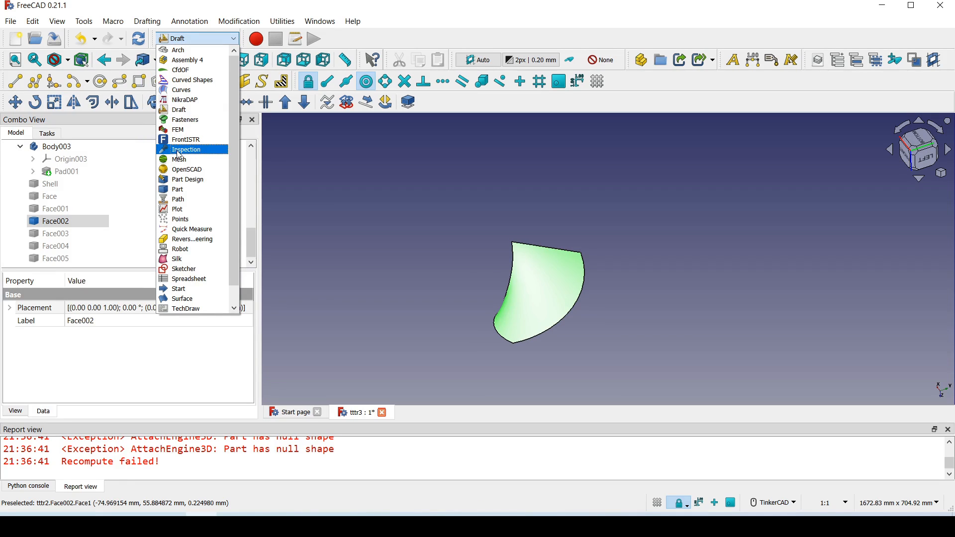
left_click(179, 160)
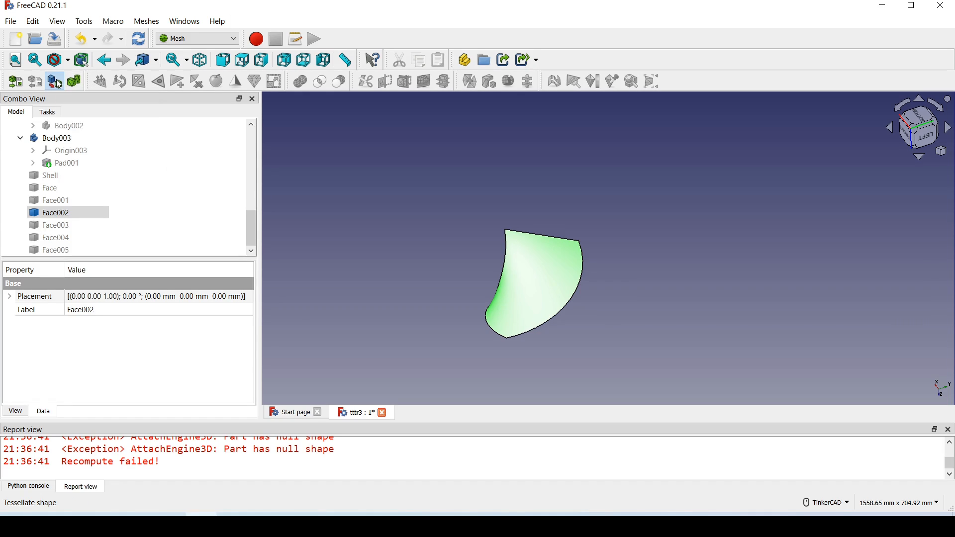
left_click(54, 80)
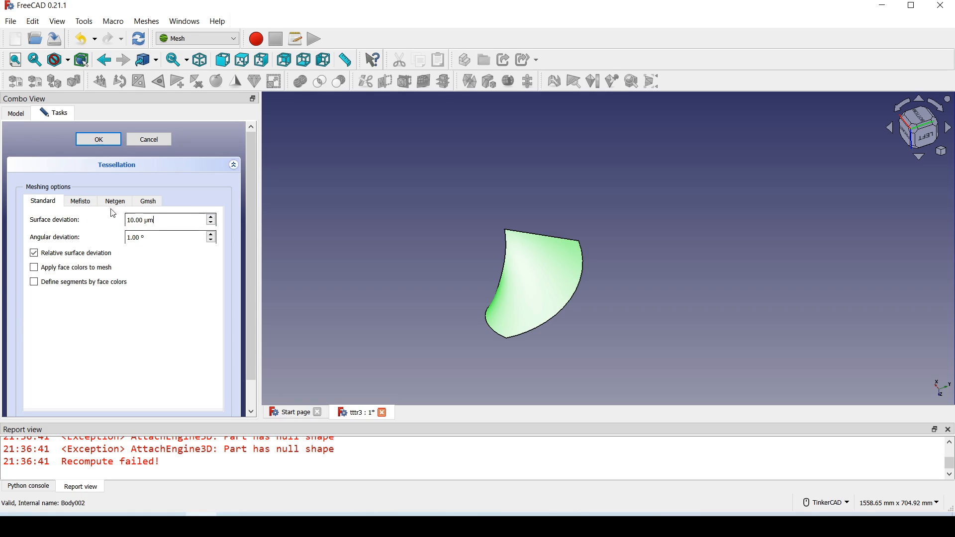
left_click(98, 139)
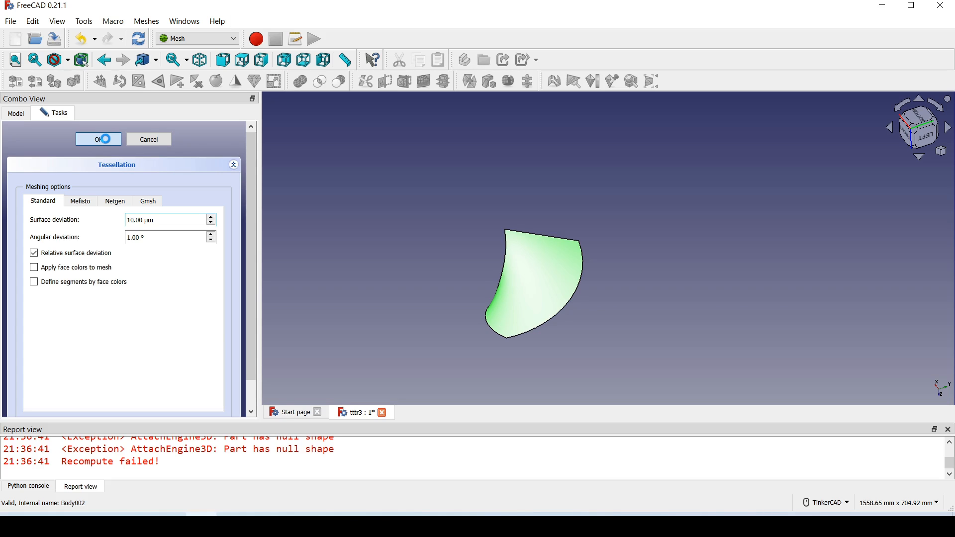
left_click(95, 139)
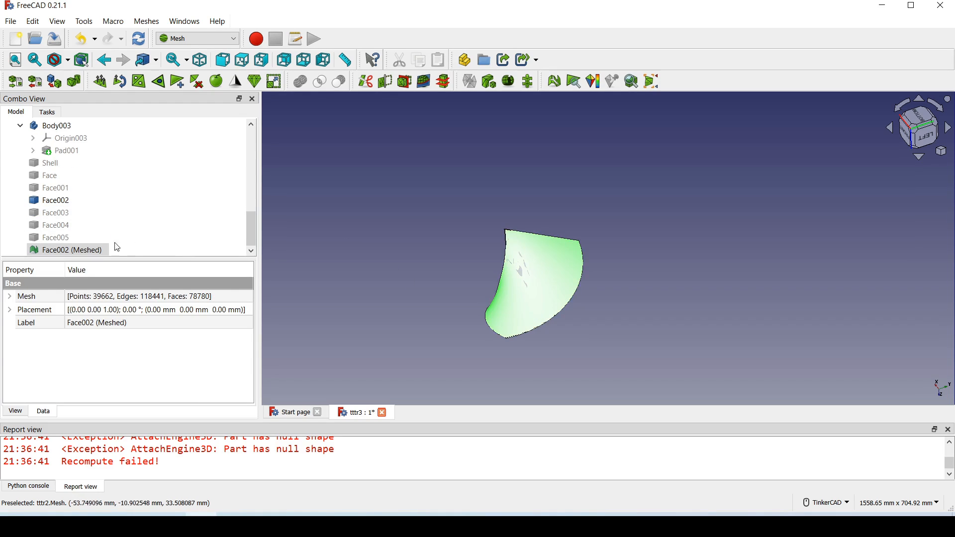
Unwrap Face002 (Meshed) into a flat outline and hide the curved mesh
left_click(56, 200)
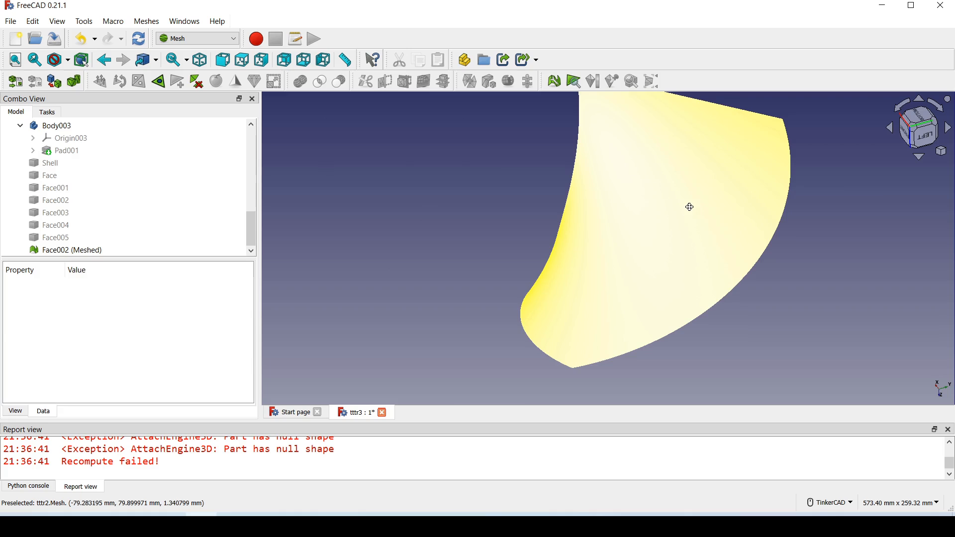
scroll("down", 3)
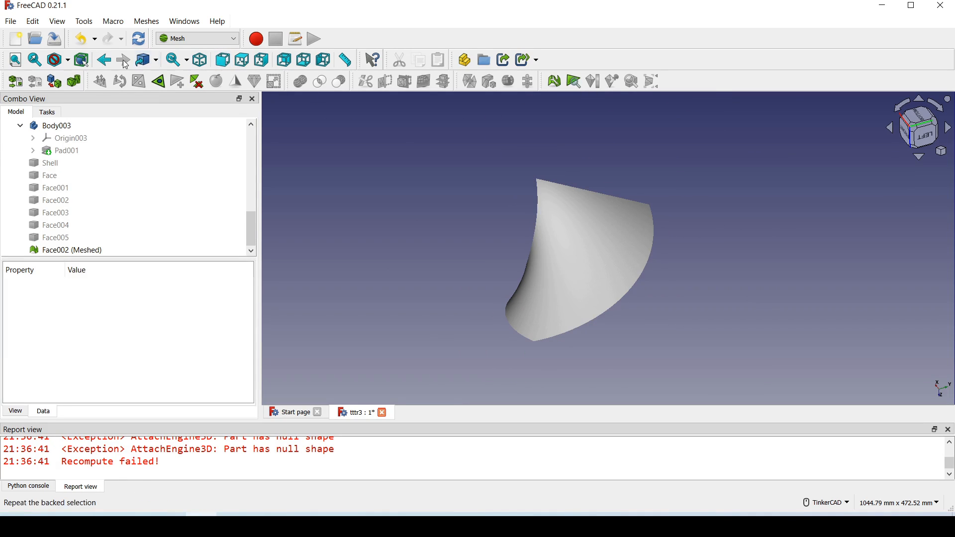
left_click(145, 21)
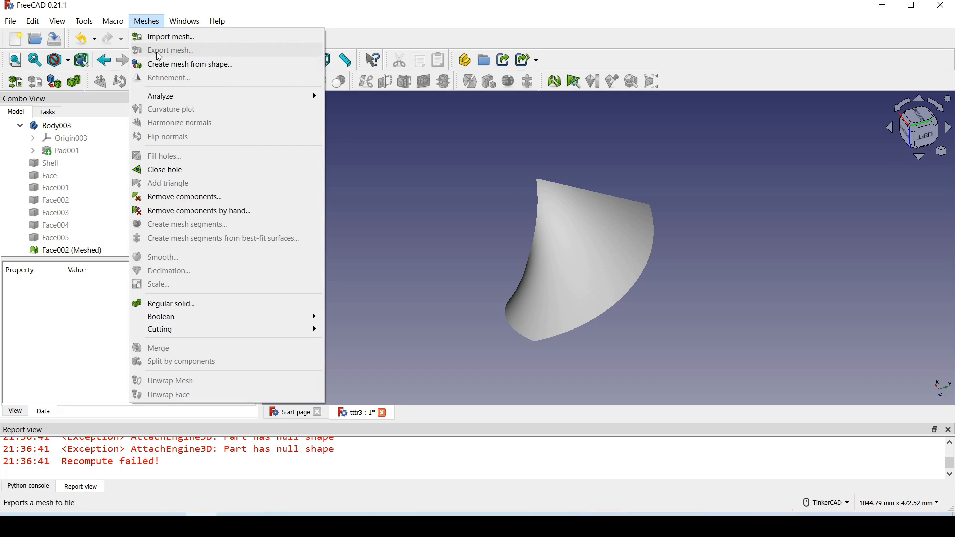
left_click(72, 250)
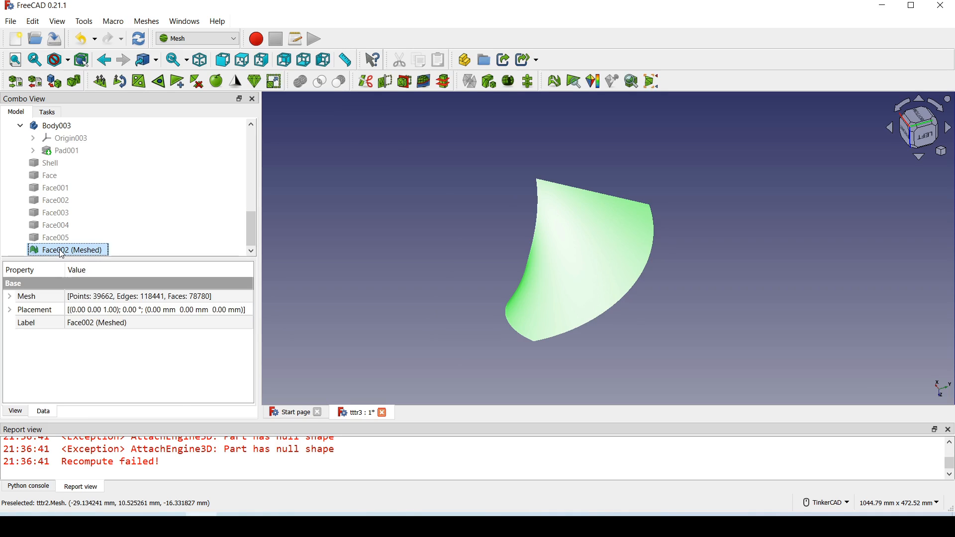
left_click(145, 21)
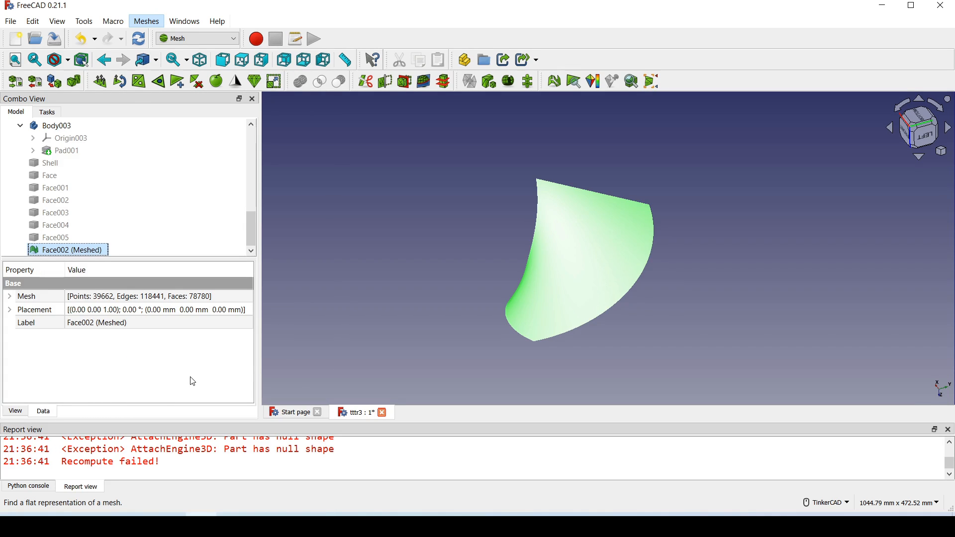
mouse_move(346, 314)
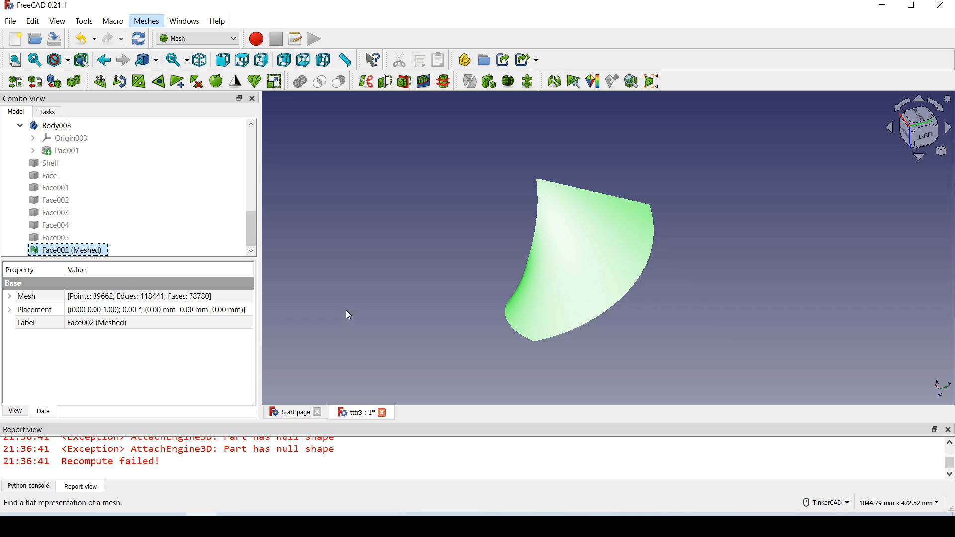
mouse_move(157, 223)
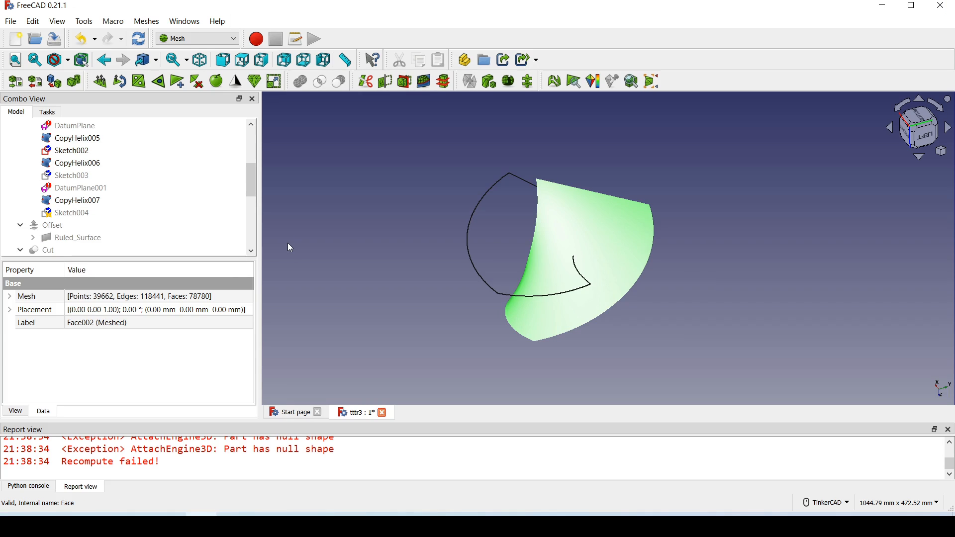
mouse_move(638, 267)
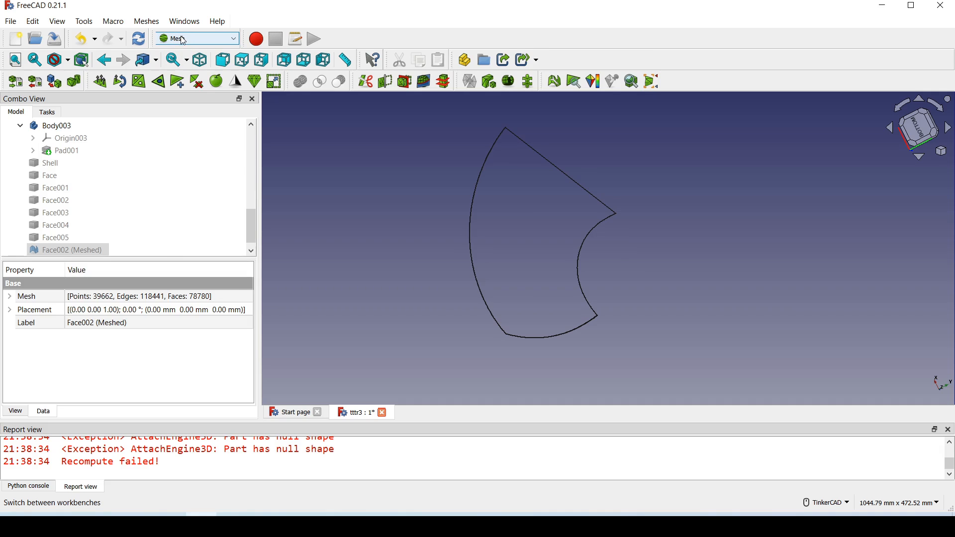
In the TechDraw workbench, insert a default blank A4 page with title block
left_click(196, 38)
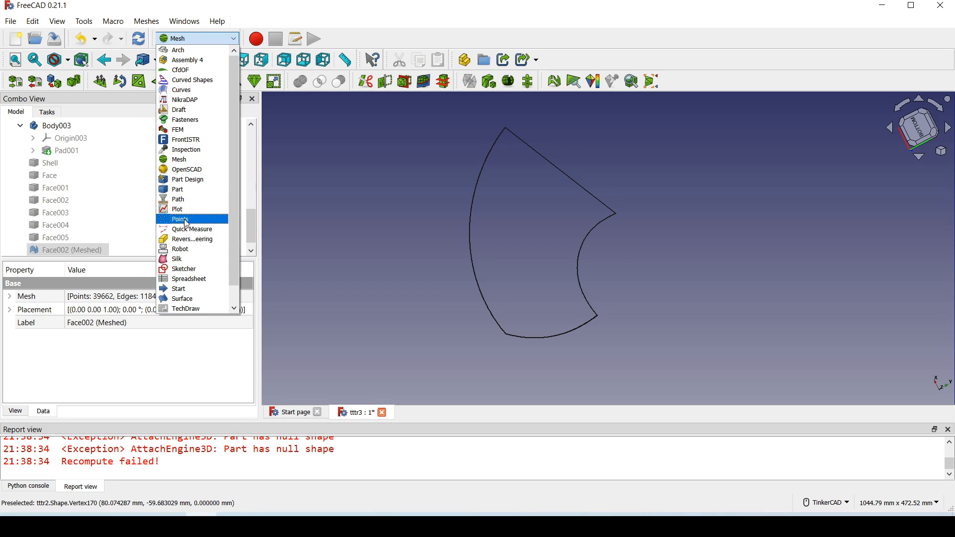
mouse_move(192, 239)
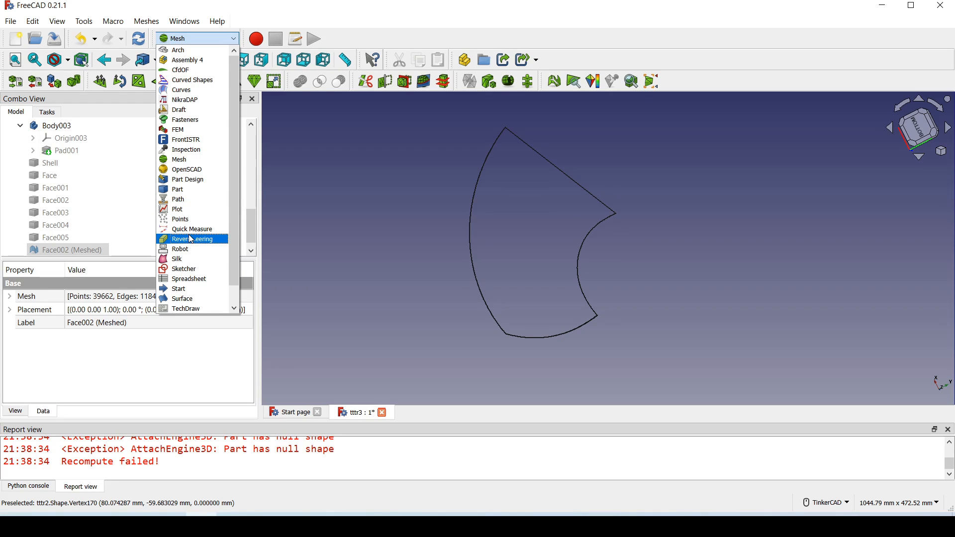
mouse_move(194, 242)
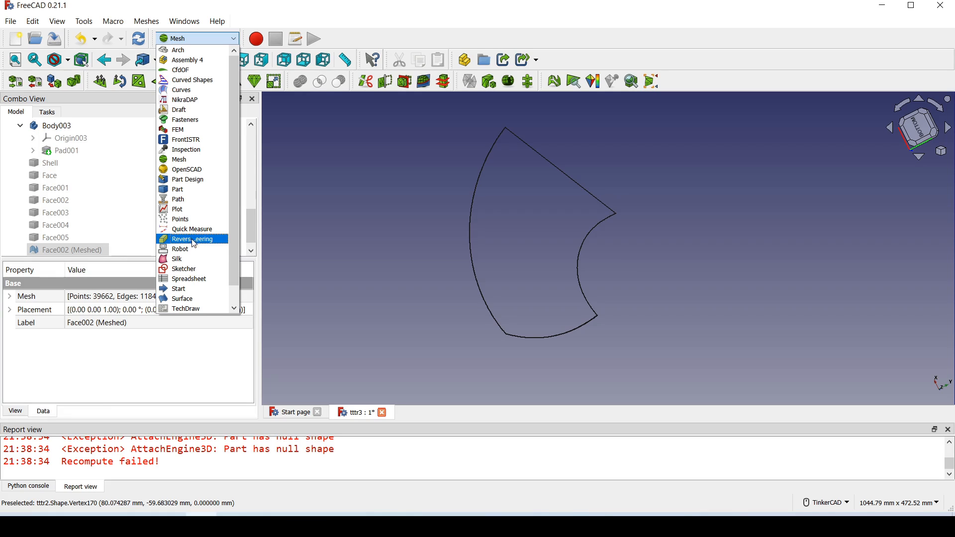
mouse_move(197, 259)
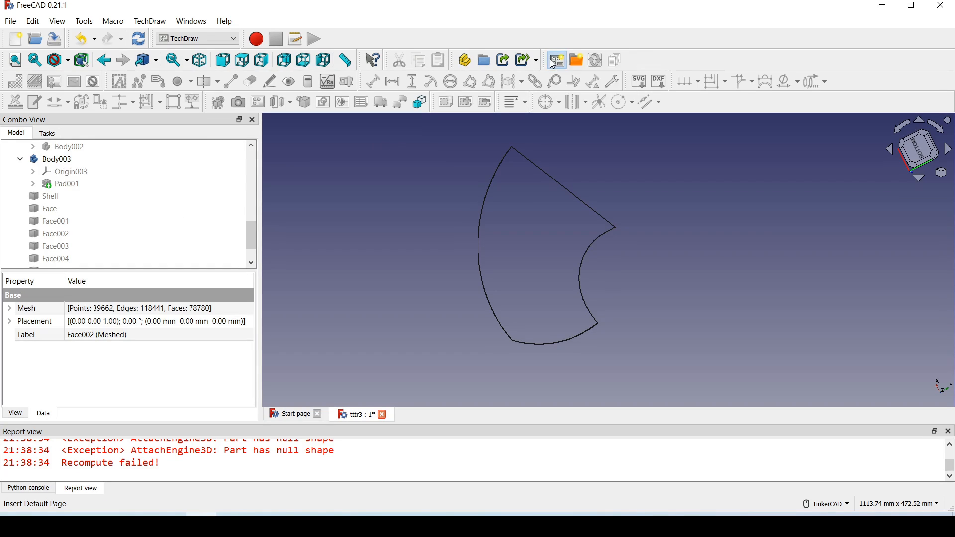
left_click(555, 58)
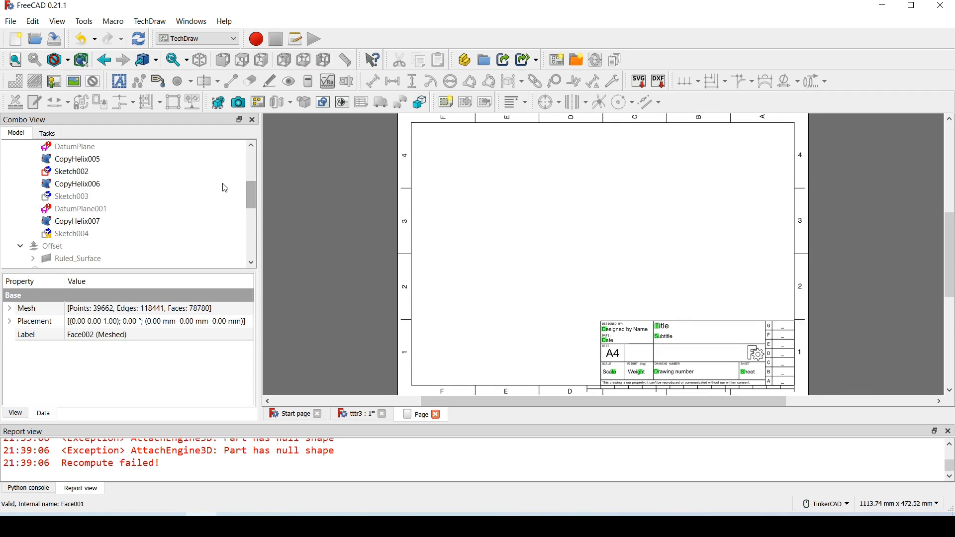
mouse_move(117, 209)
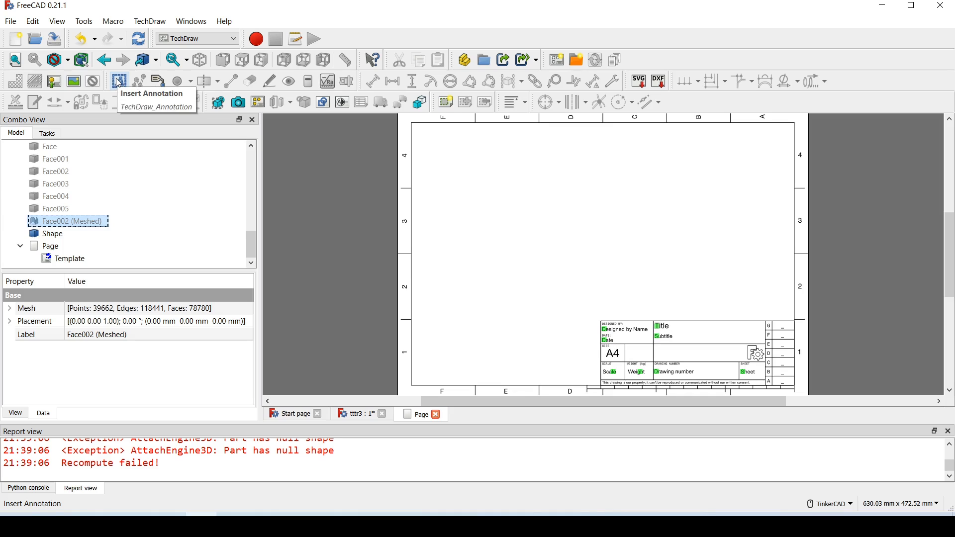
mouse_move(212, 122)
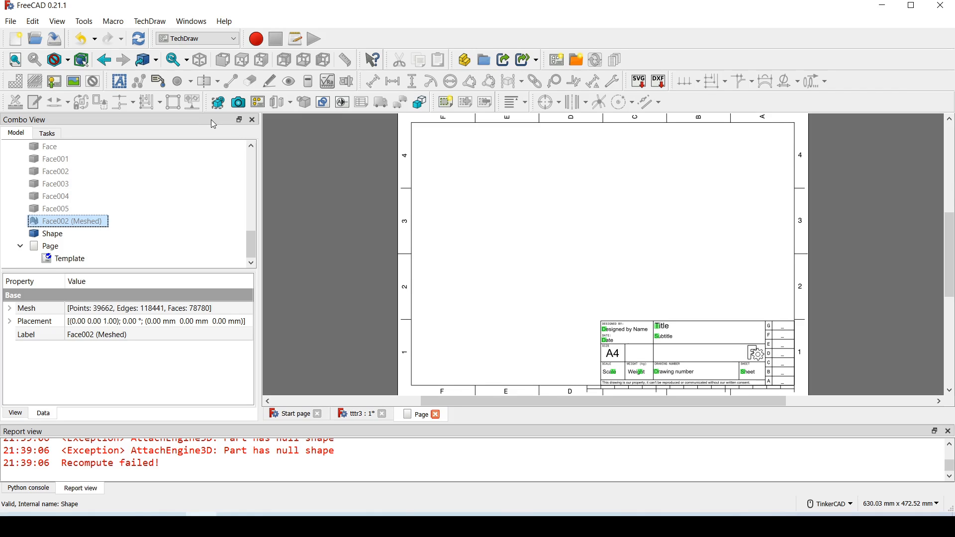
mouse_move(152, 176)
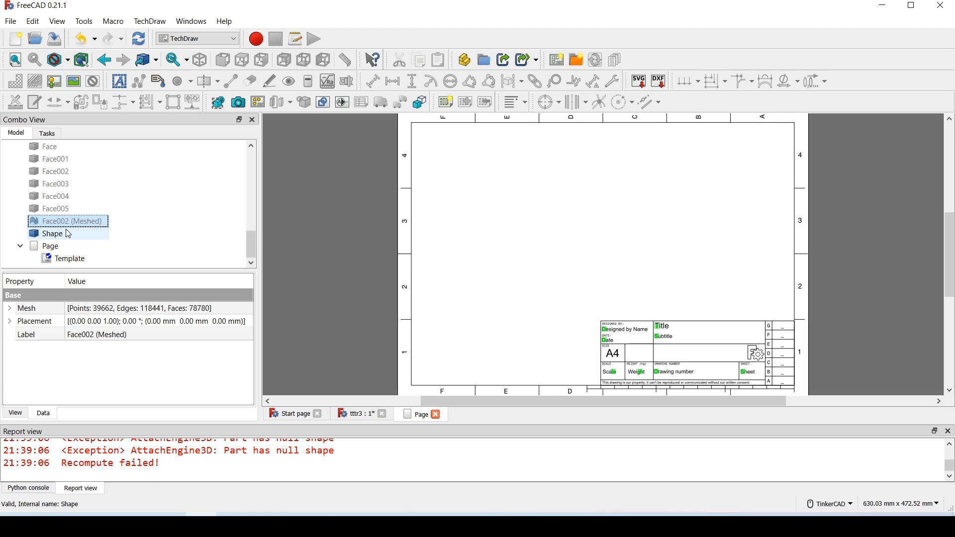
Place the unwrapped flat outline Shape on the A4 page as a DraftView at scale 1.00
left_click(52, 233)
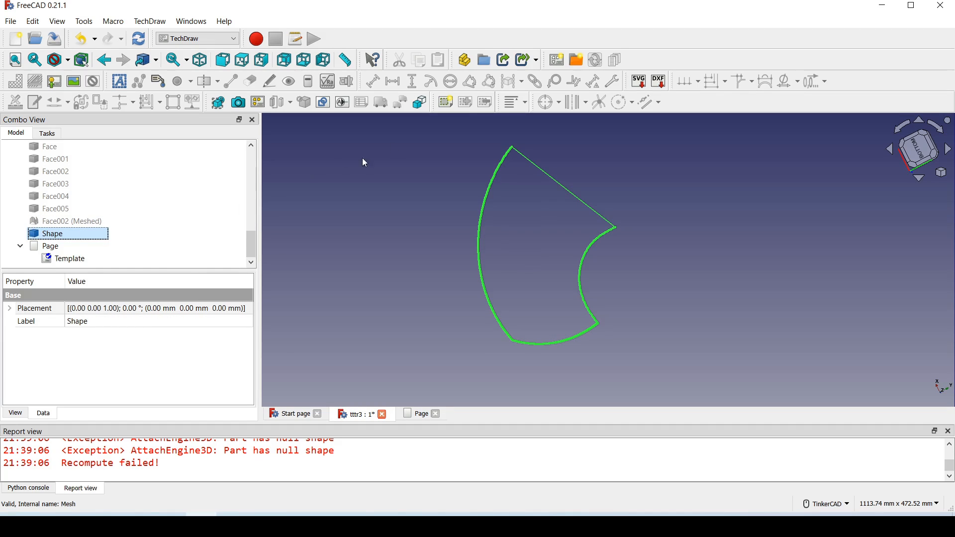
mouse_move(446, 101)
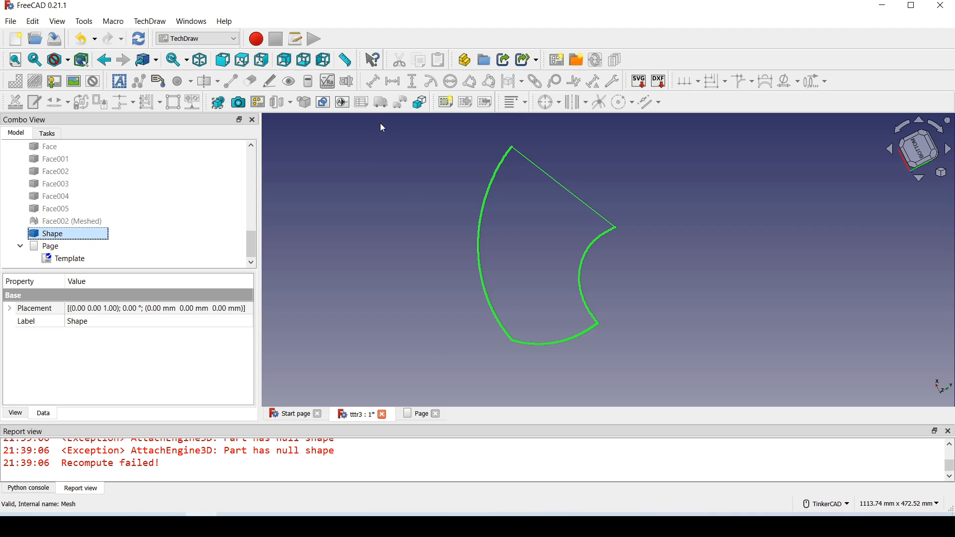
mouse_move(374, 123)
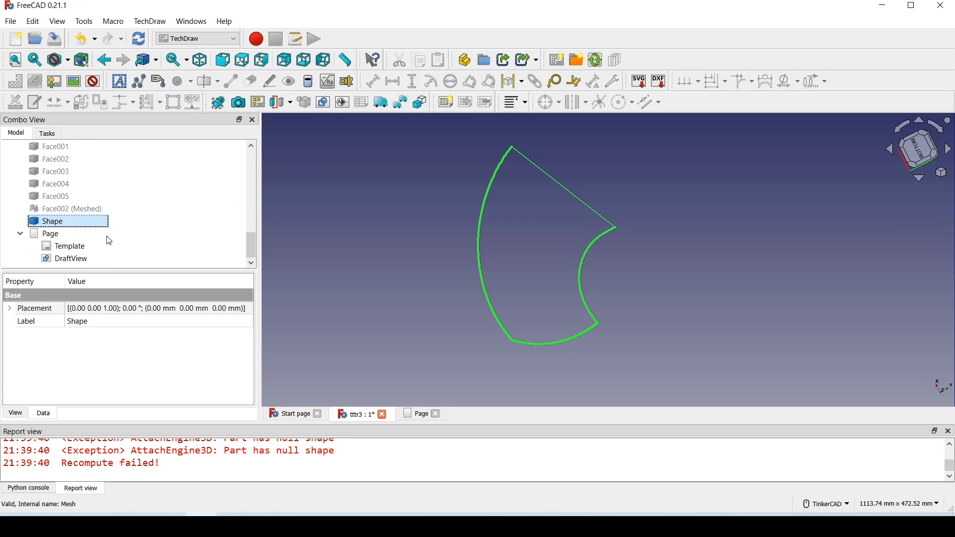
left_click(68, 245)
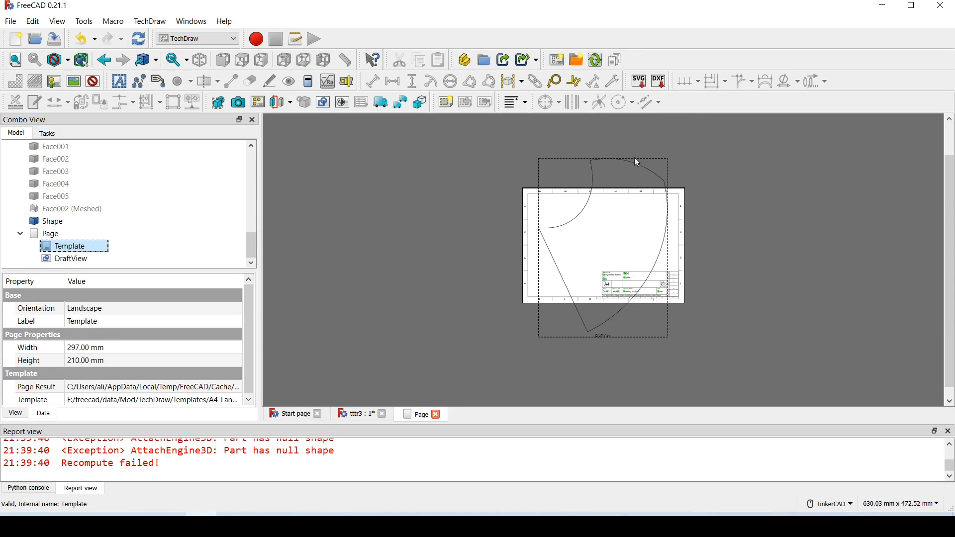
left_click(70, 259)
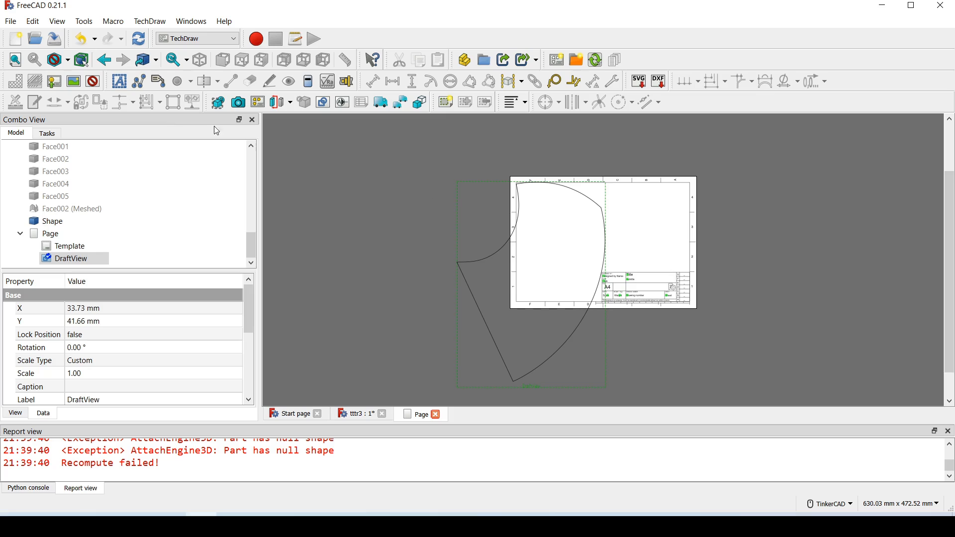
Export the page as tttr3-DraftView.pdf and view it in the browser at 80% zoom
left_click(10, 21)
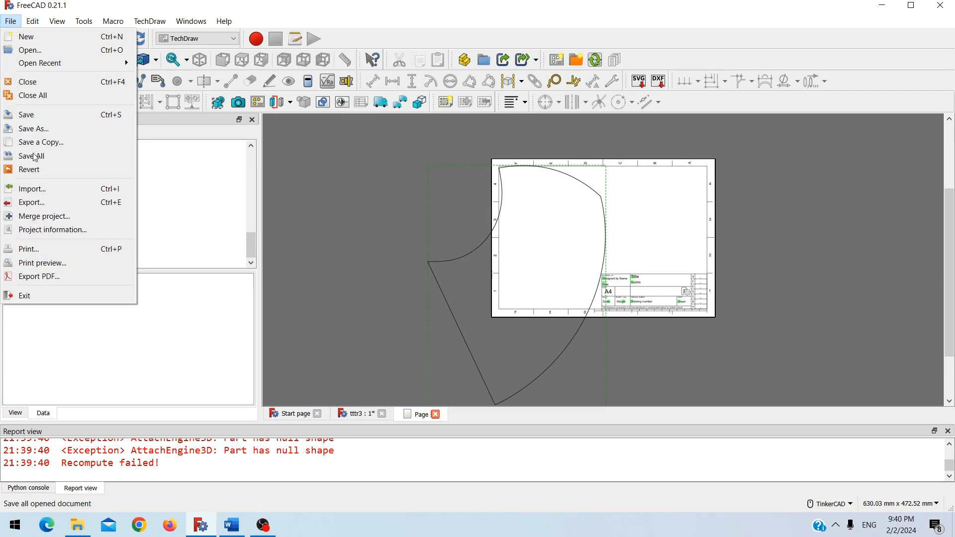
mouse_move(32, 202)
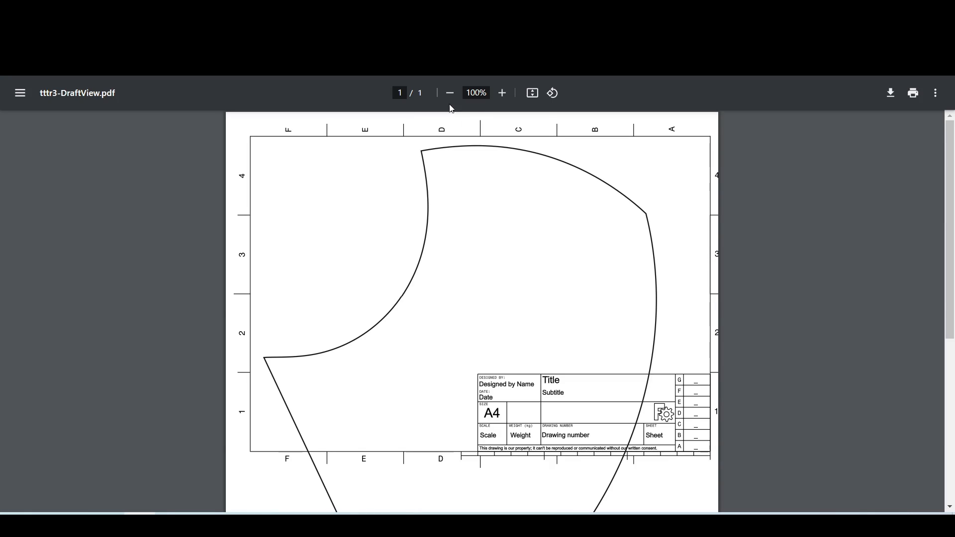
left_click(449, 93)
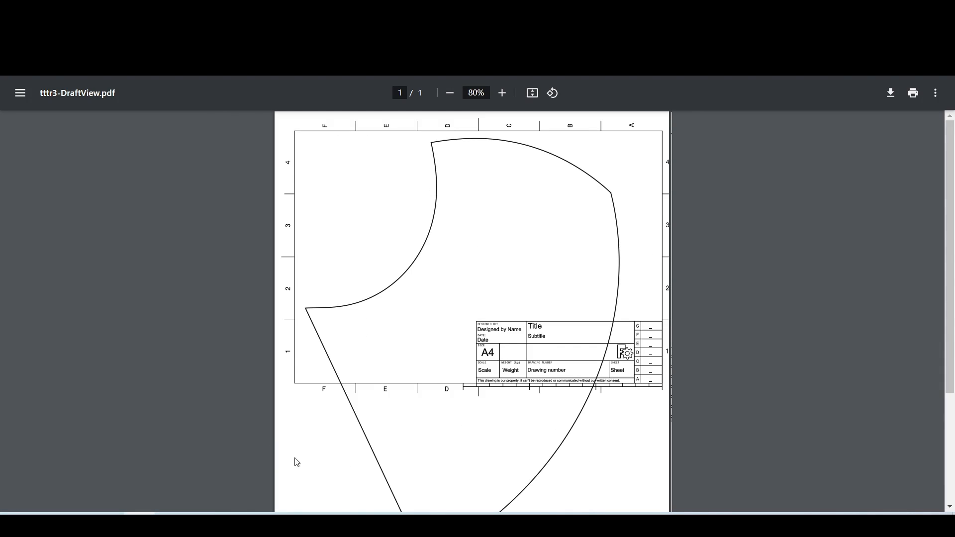